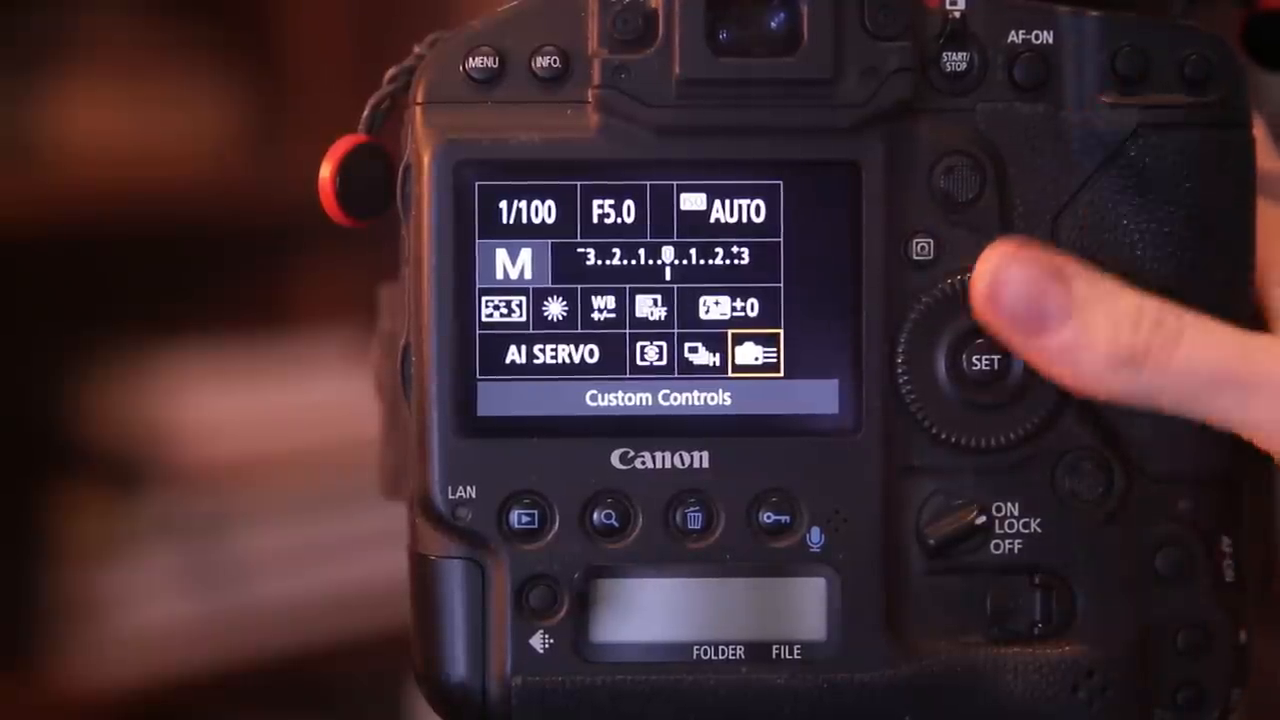
- Open the Custom Controls screen from Quick Control, showing shutter half-press as metering start
left_click(984, 362)
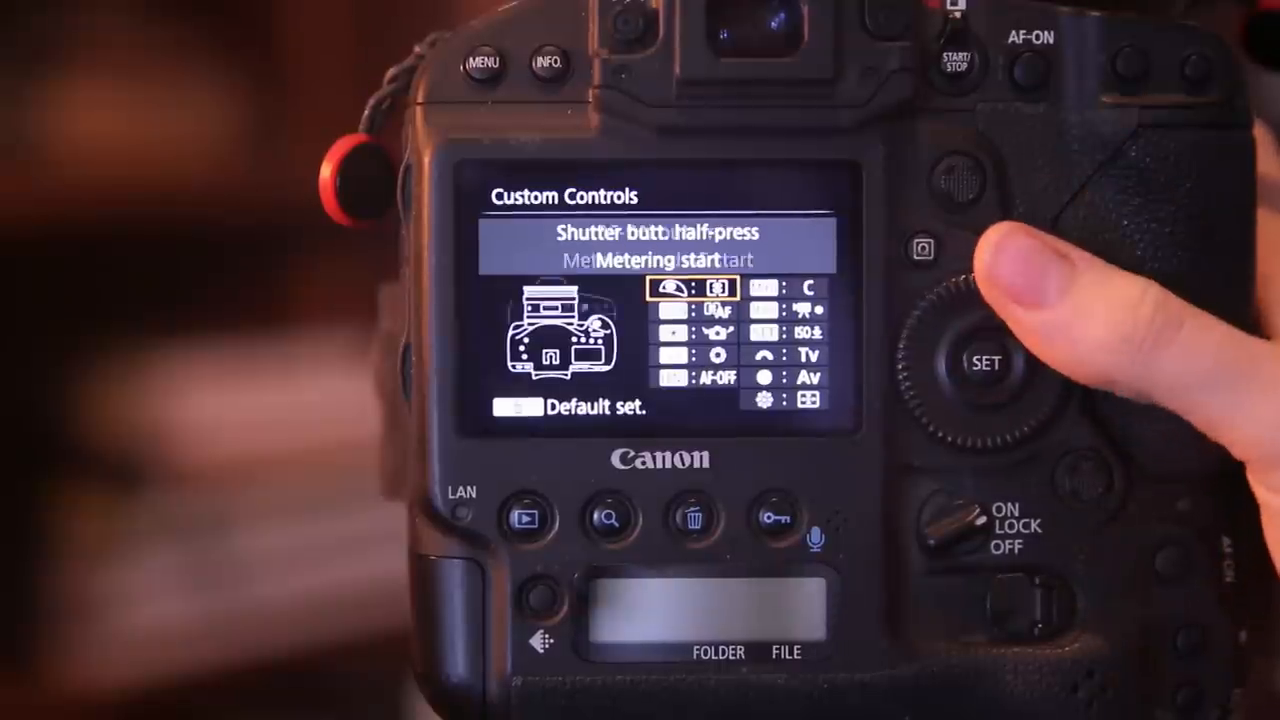